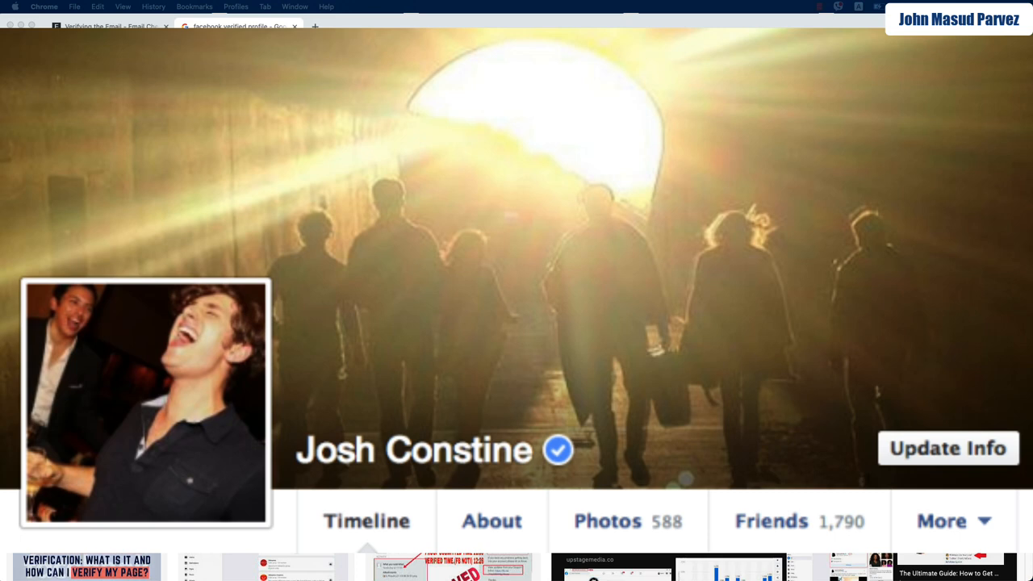
Mark the verification request as being for a Profile rather than a Page.
{"action": "left_click", "coordinate": [555, 452]}
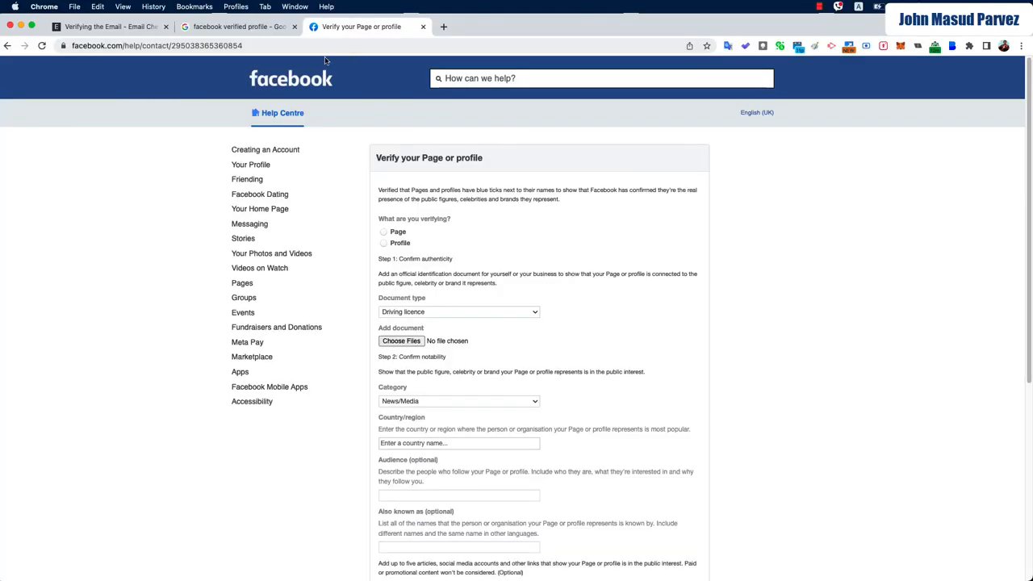
{"action": "mouse_move", "coordinate": [326, 107]}
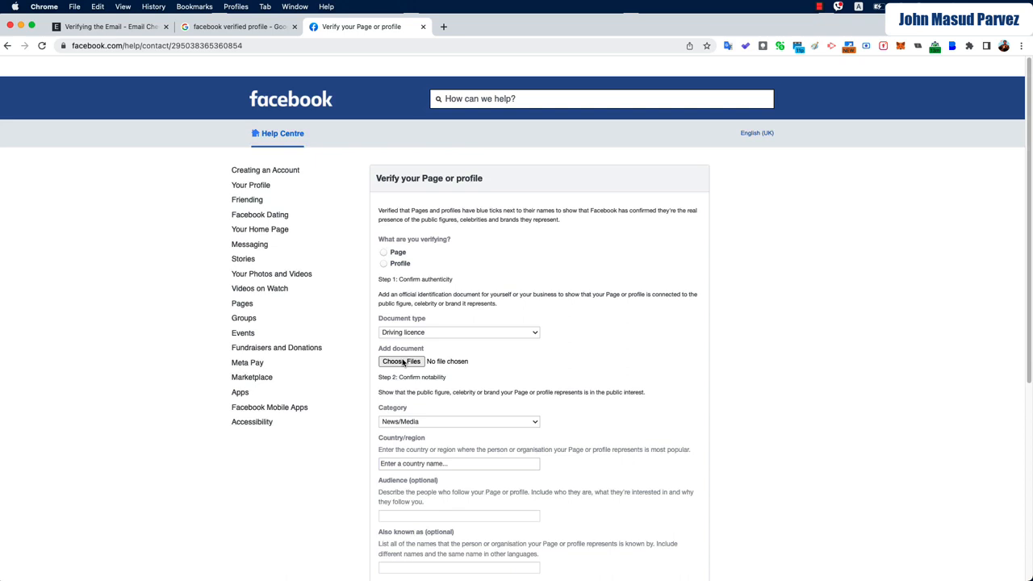
{"action": "scroll", "scroll_direction": "down", "scroll_amount": 3}
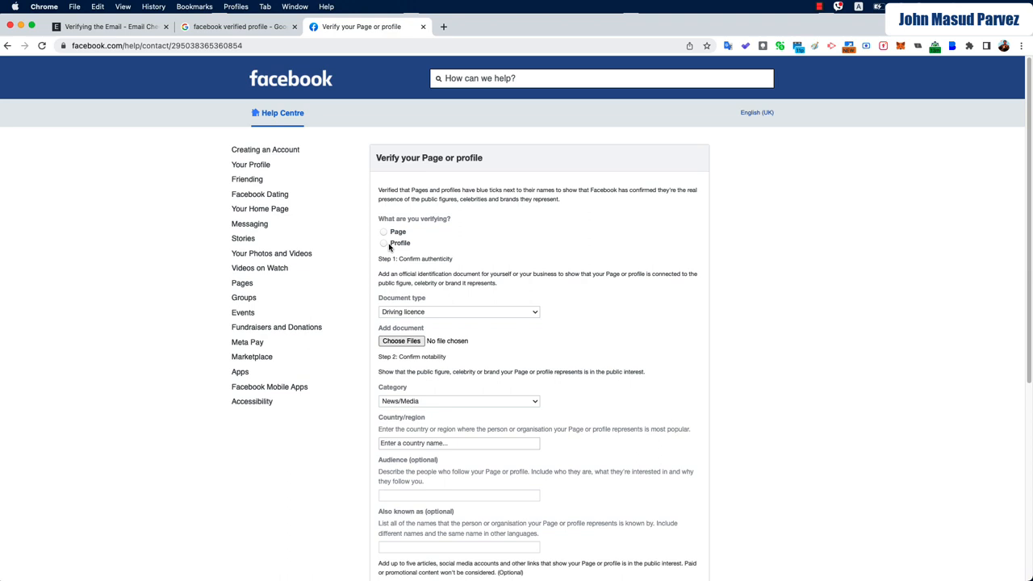
{"action": "left_click", "coordinate": [383, 242]}
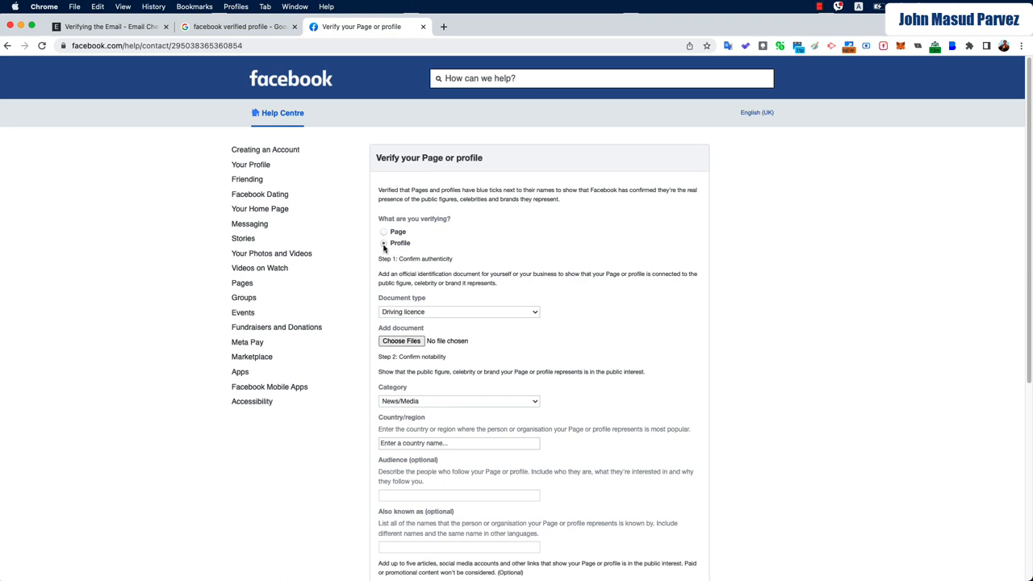
Keep Driving licence as the document type and cancel the Choose Files dialog without attaching.
{"action": "scroll", "scroll_direction": "down", "scroll_amount": 3}
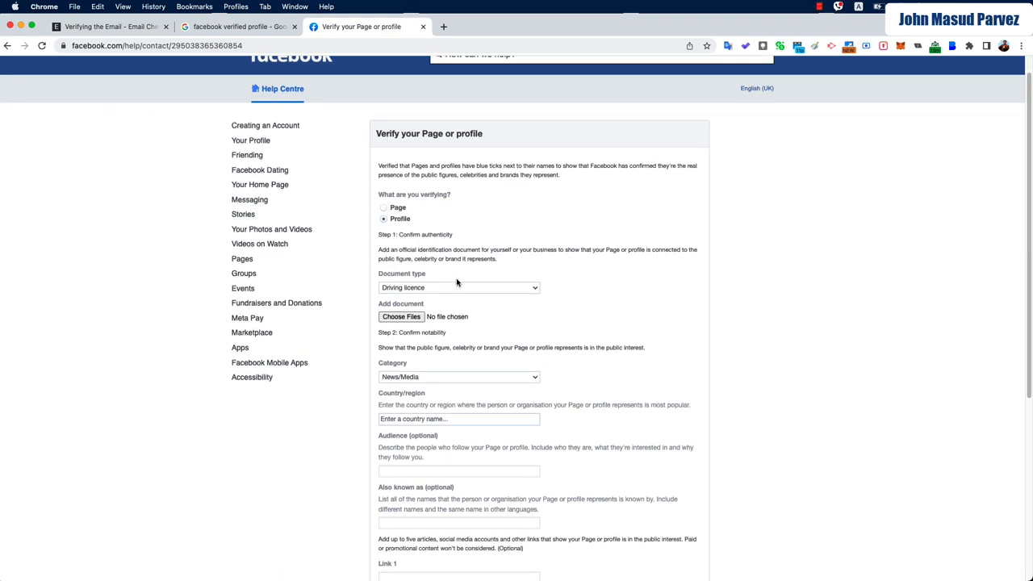
{"action": "left_click", "coordinate": [459, 287]}
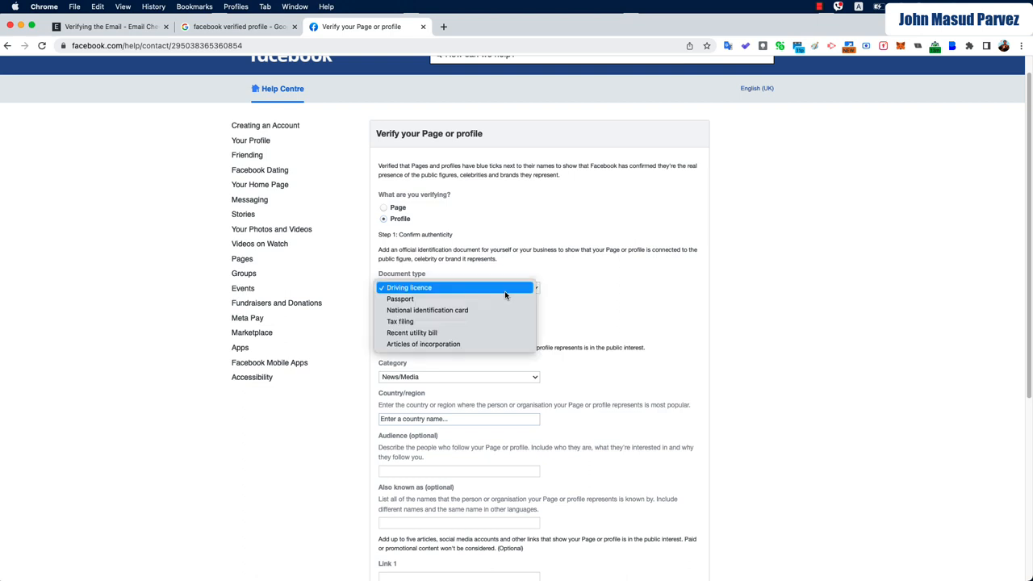
{"action": "mouse_move", "coordinate": [451, 288]}
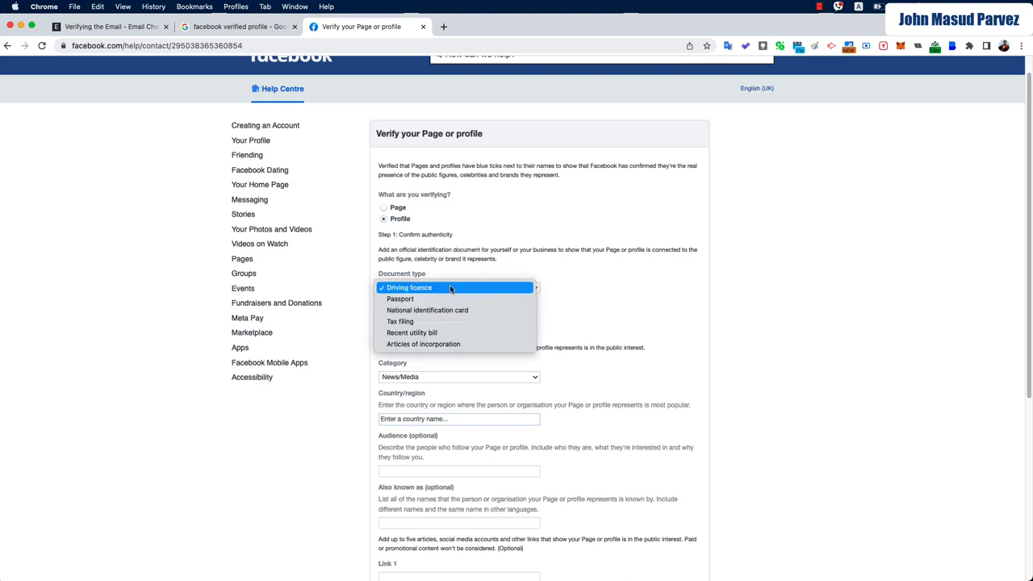
{"action": "mouse_move", "coordinate": [448, 311]}
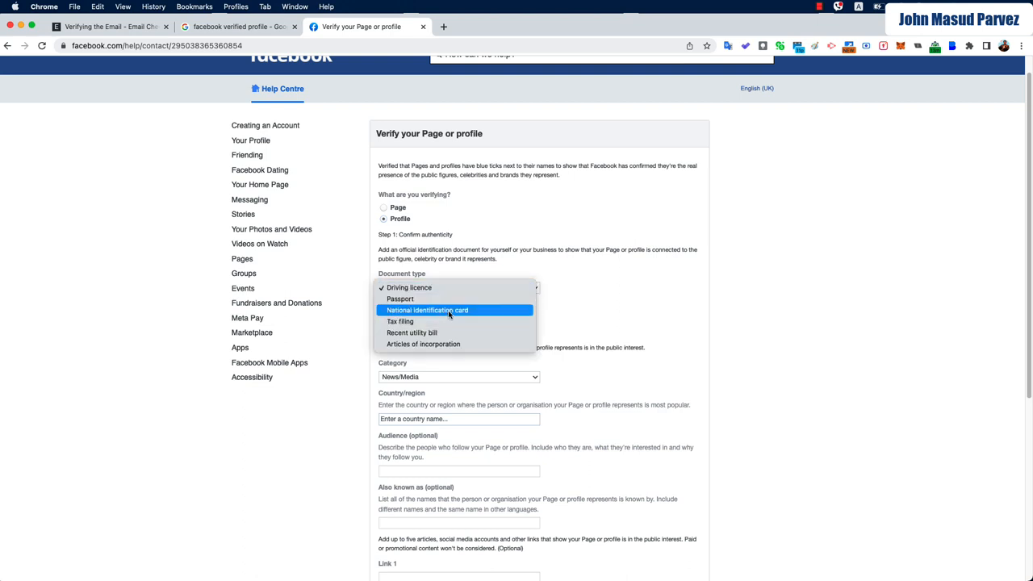
{"action": "mouse_move", "coordinate": [428, 321]}
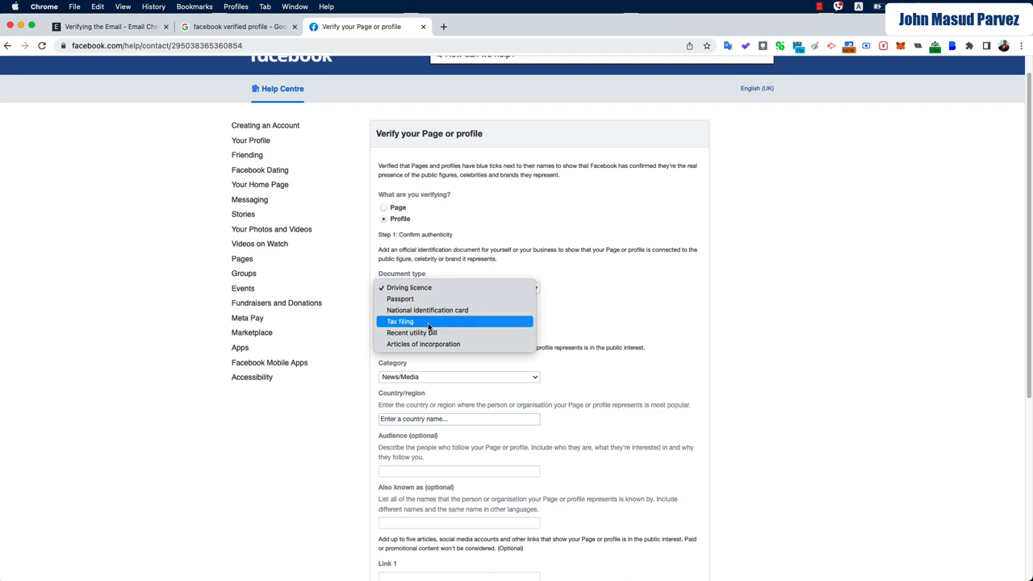
{"action": "mouse_move", "coordinate": [440, 344]}
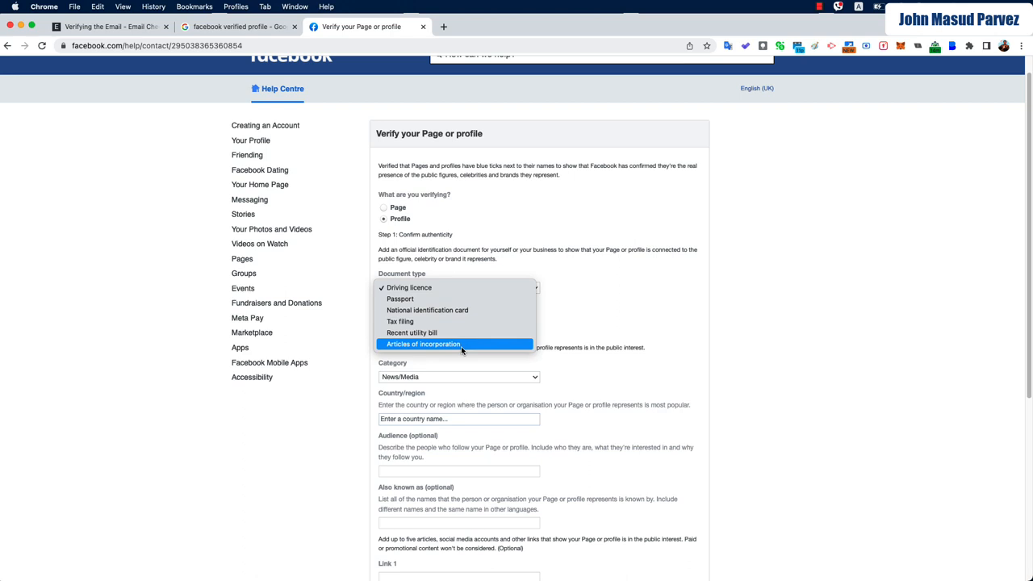
{"action": "mouse_move", "coordinate": [427, 310]}
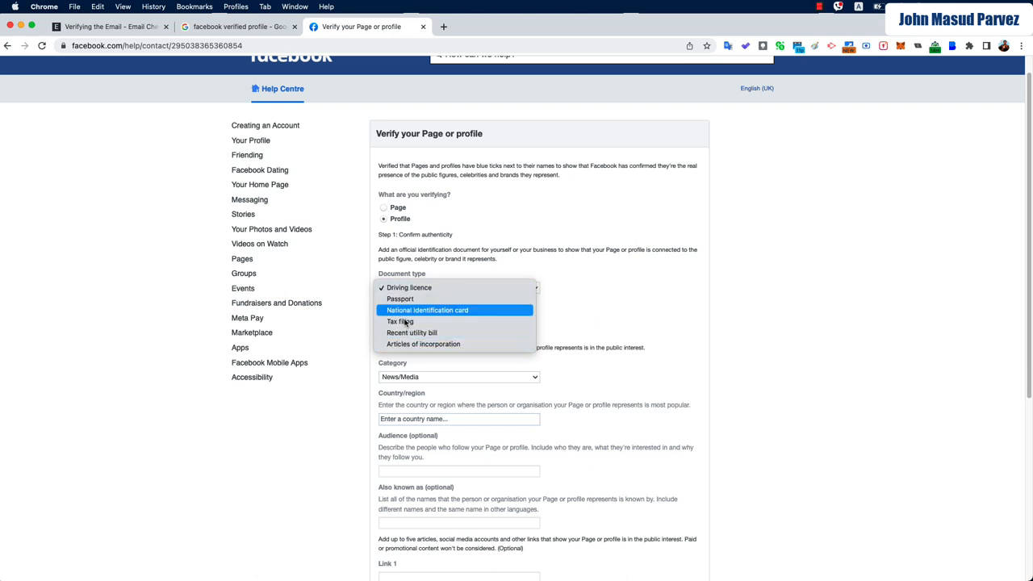
{"action": "mouse_move", "coordinate": [405, 322]}
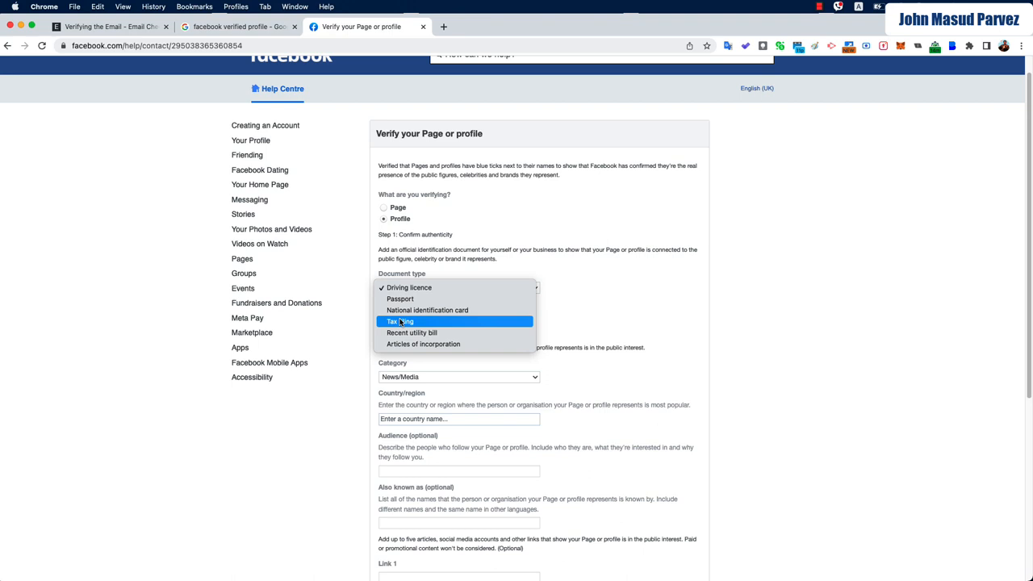
{"action": "mouse_move", "coordinate": [411, 290]}
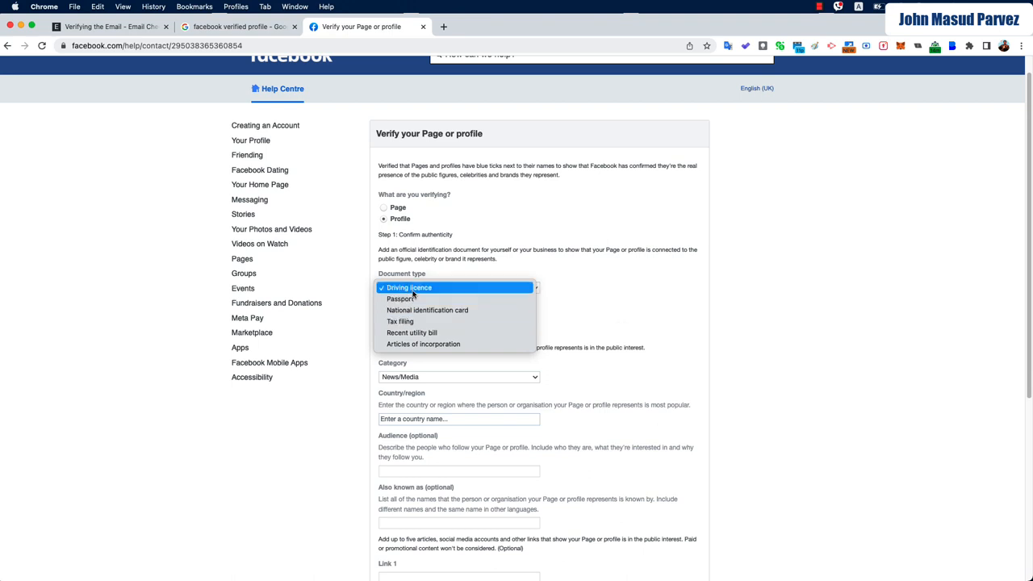
{"action": "left_click", "coordinate": [409, 287]}
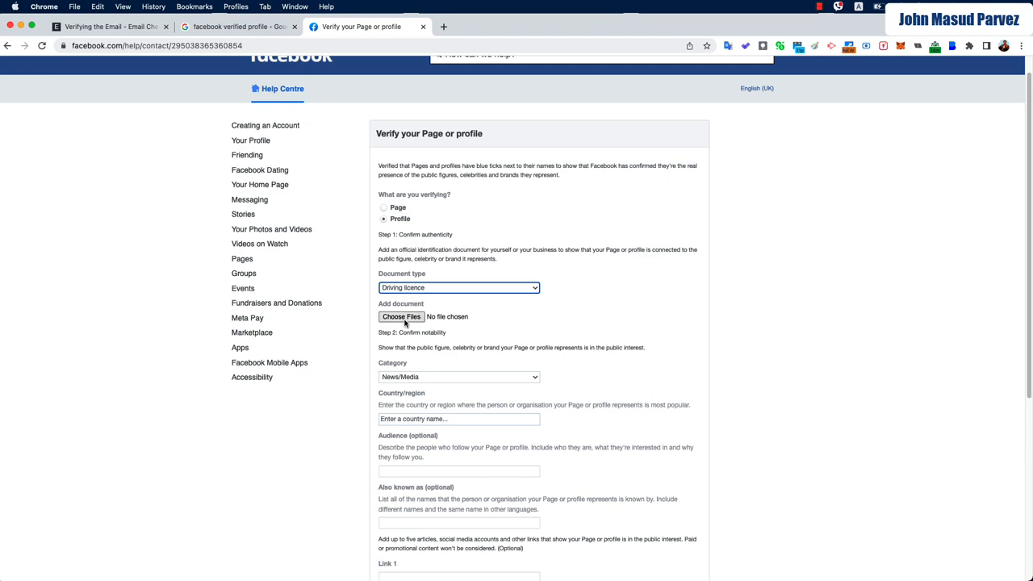
{"action": "left_click", "coordinate": [400, 317]}
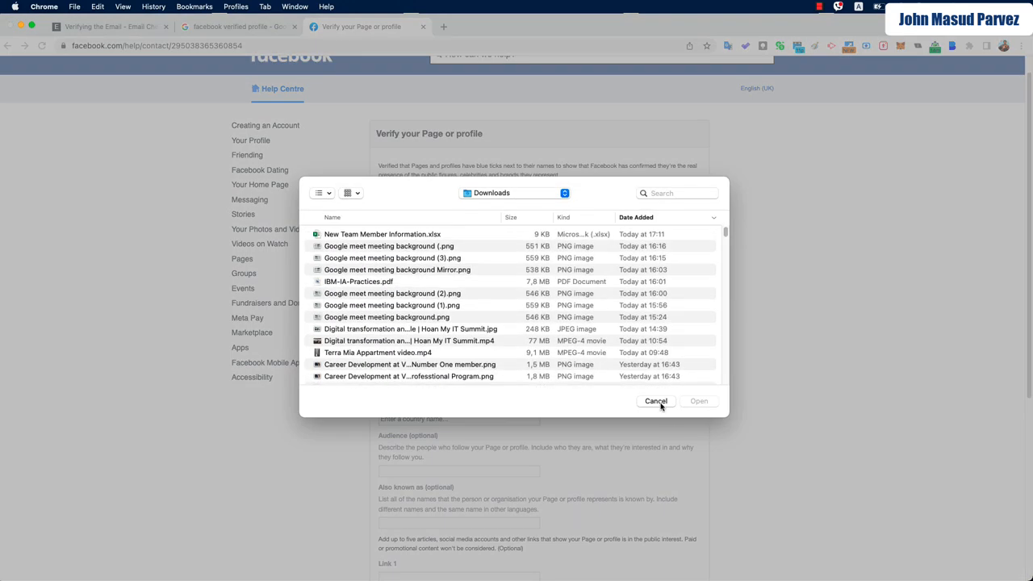
{"action": "left_click", "coordinate": [655, 401]}
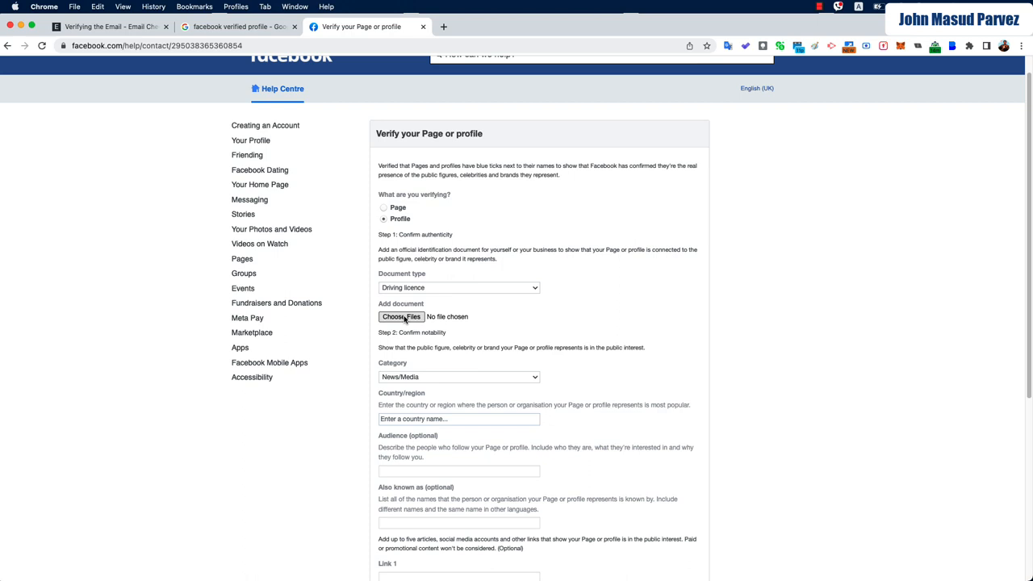
Set category to Digital creator/blogger/influencer and enter Singapore as the country/region.
{"action": "scroll", "scroll_direction": "down", "scroll_amount": 3}
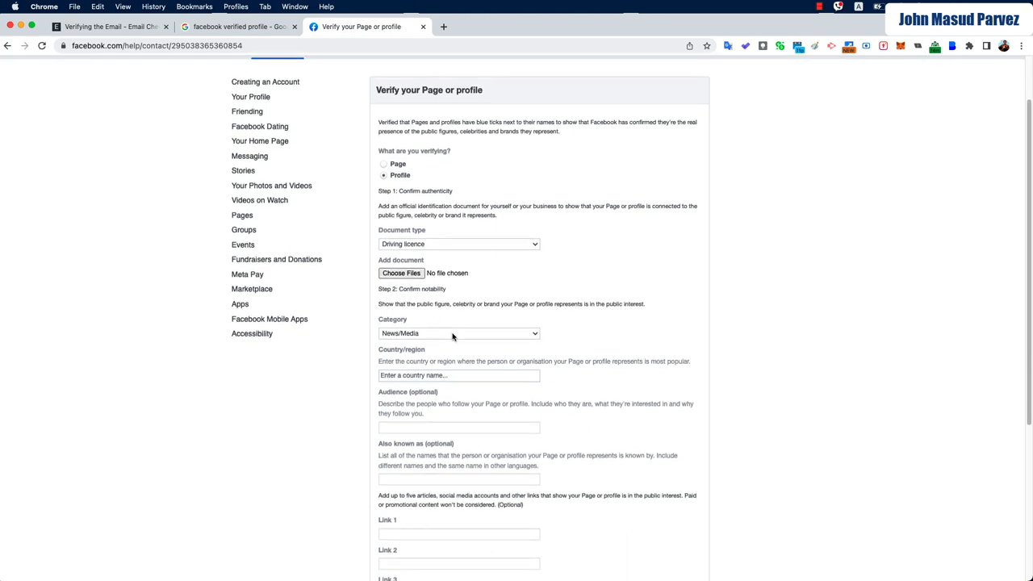
{"action": "left_click", "coordinate": [458, 333]}
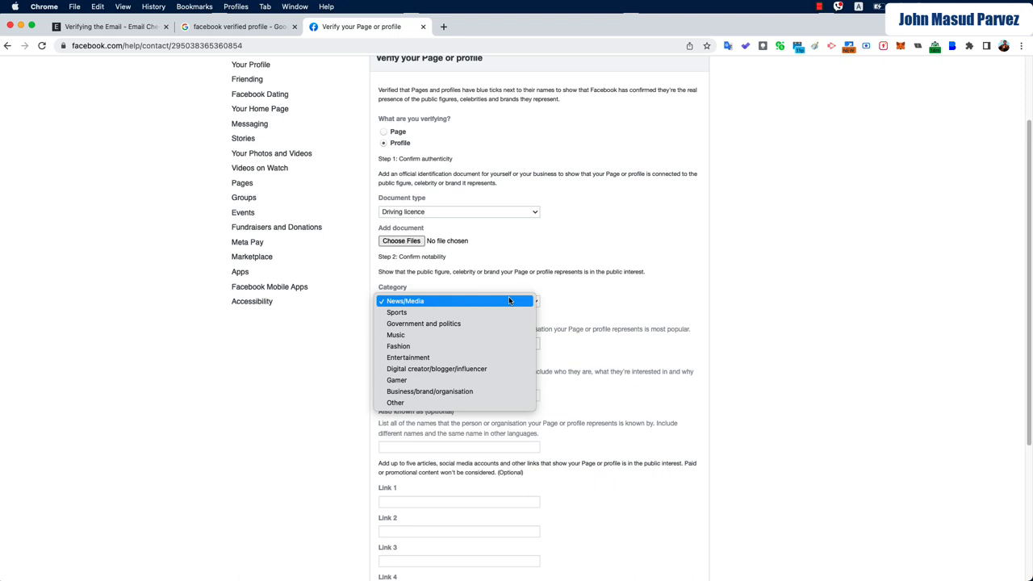
{"action": "mouse_move", "coordinate": [397, 346]}
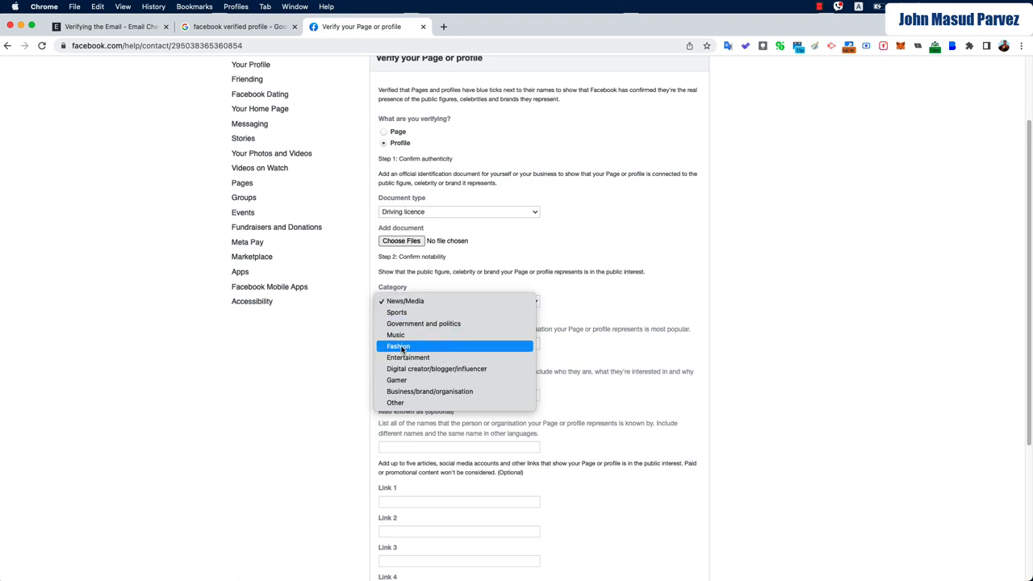
{"action": "mouse_move", "coordinate": [429, 368]}
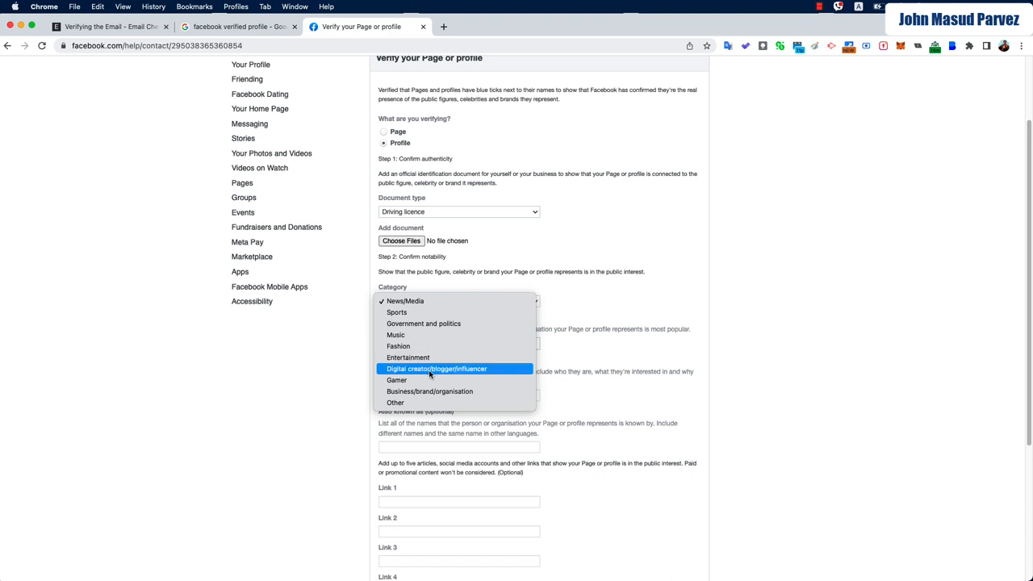
{"action": "mouse_move", "coordinate": [426, 381]}
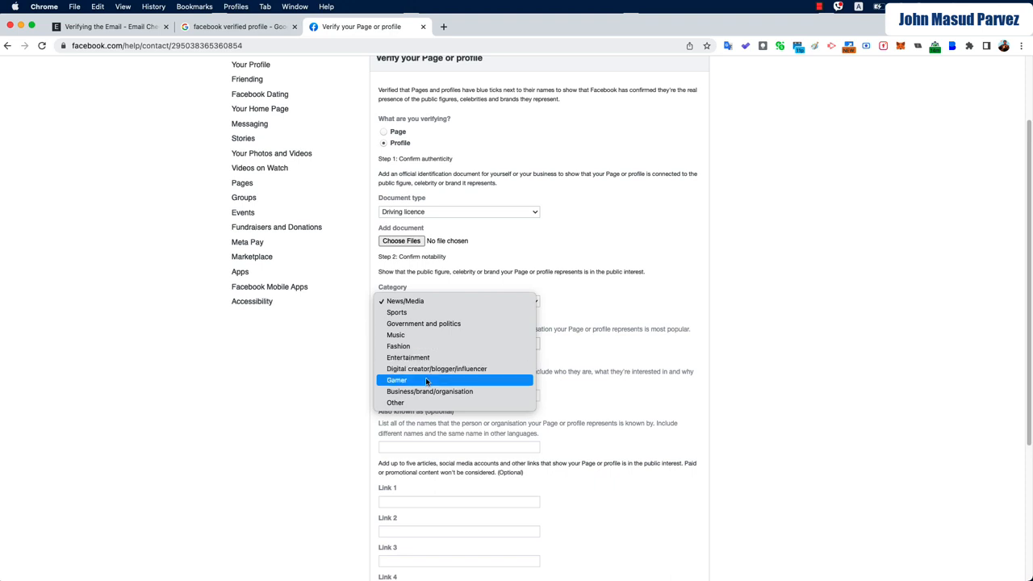
{"action": "mouse_move", "coordinate": [444, 392]}
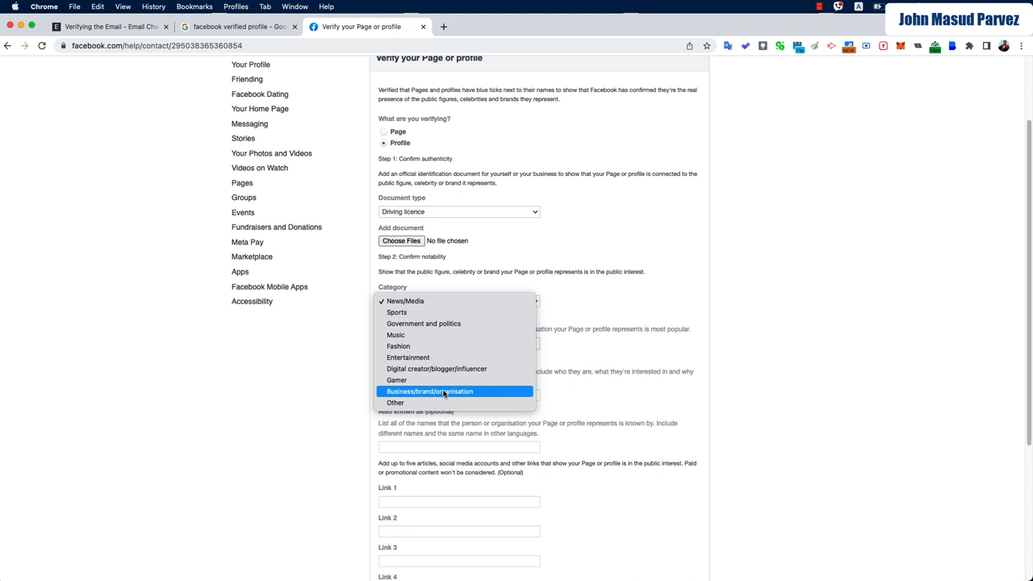
{"action": "mouse_move", "coordinate": [395, 404]}
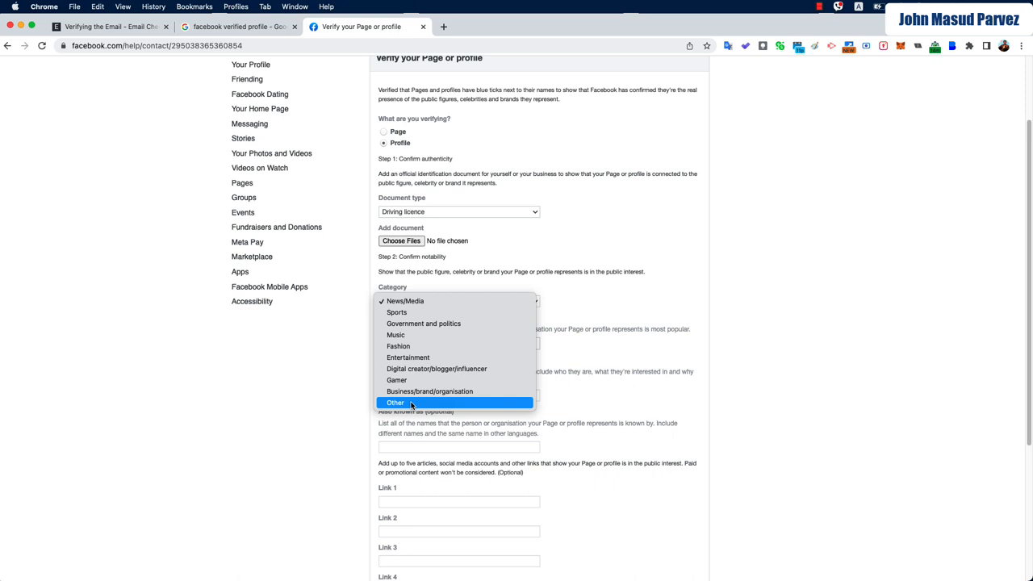
{"action": "mouse_move", "coordinate": [407, 302]}
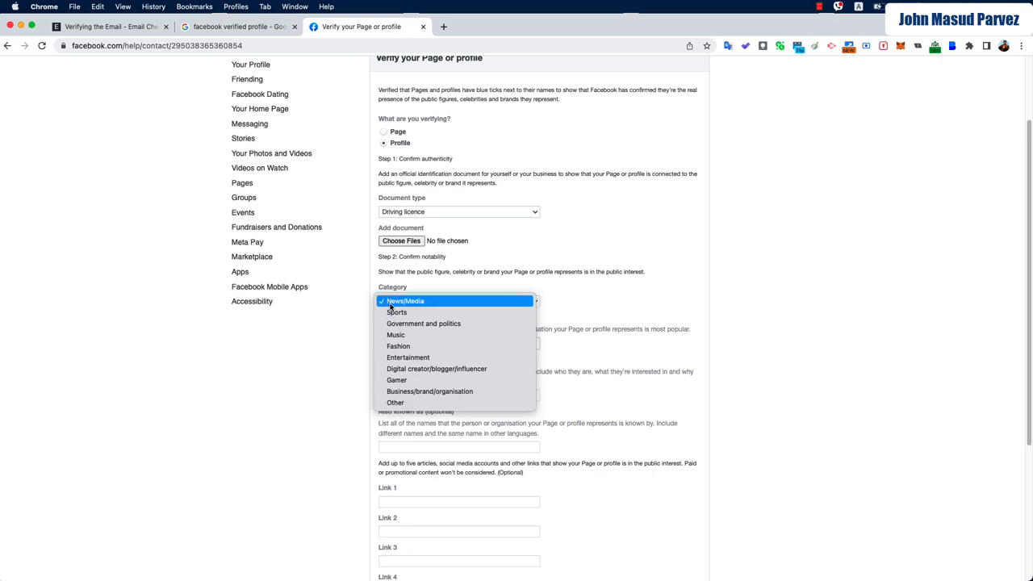
{"action": "mouse_move", "coordinate": [430, 390]}
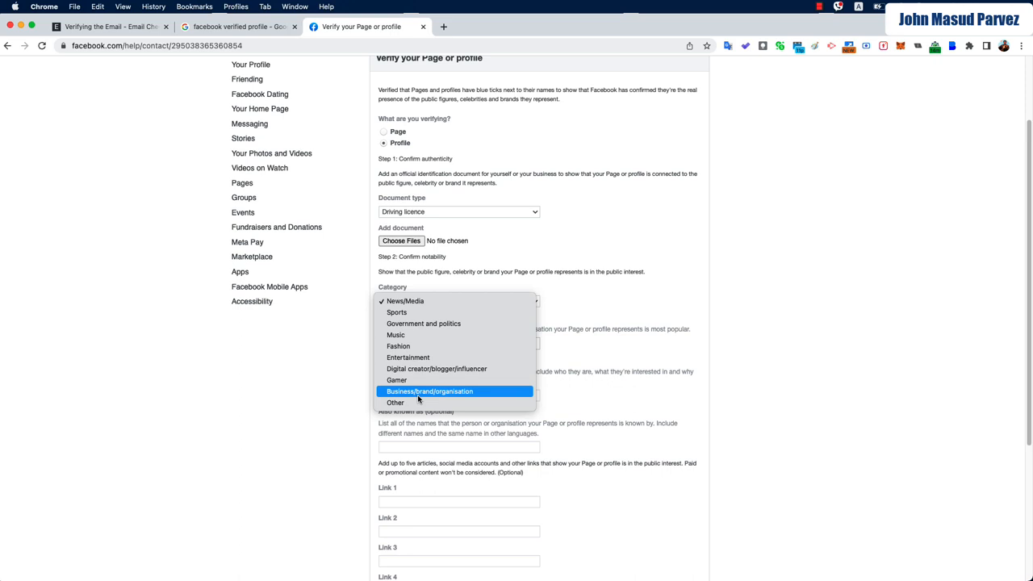
{"action": "mouse_move", "coordinate": [428, 374]}
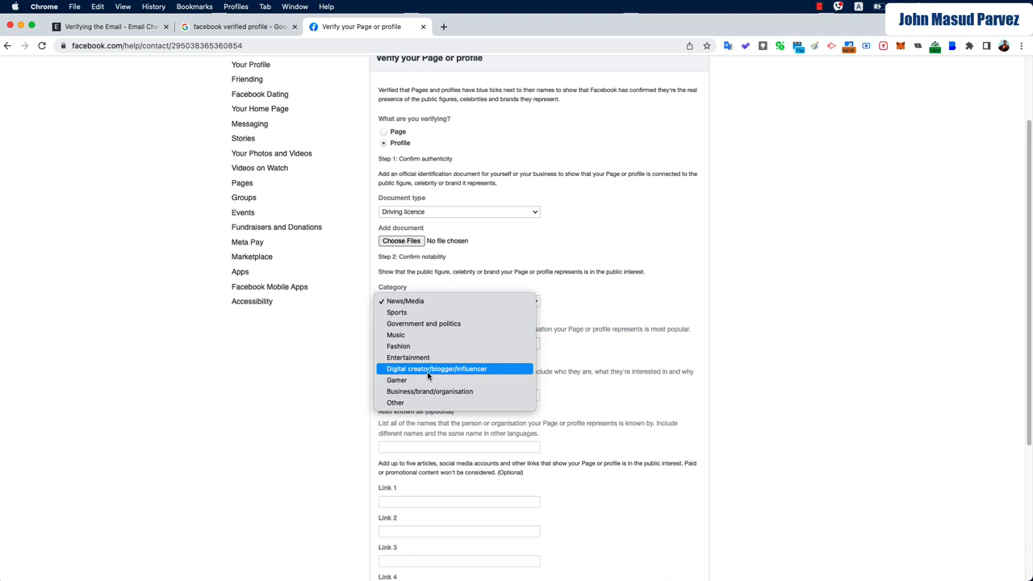
{"action": "left_click", "coordinate": [436, 368]}
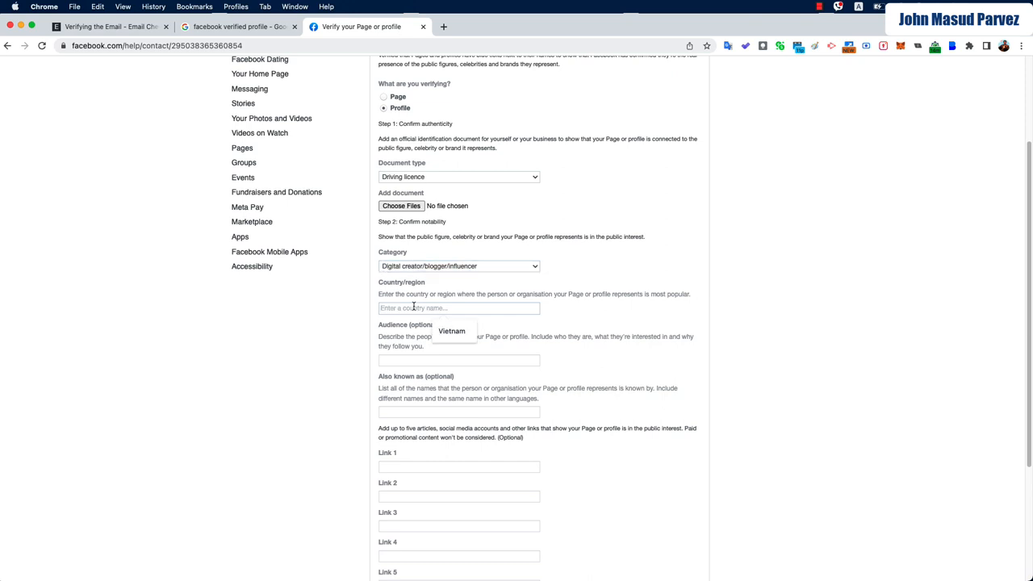
{"action": "type", "text": "Singp"}
{"action": "left_click", "coordinate": [458, 360]}
{"action": "type", "text": "Youth, University students and Young professionals"}
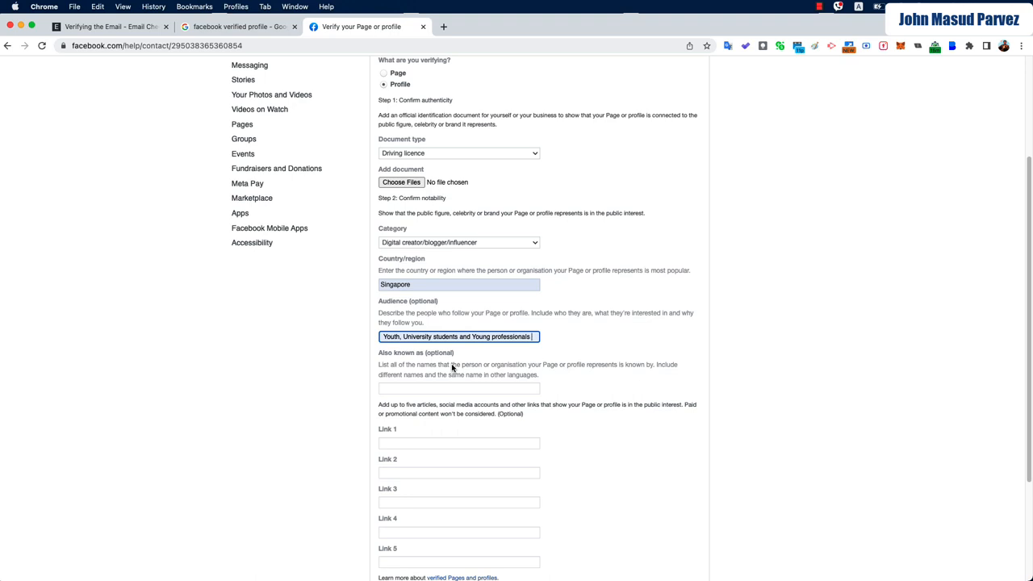
Enter 'John Masud Parvez' in the Also known as nickname field.
{"action": "scroll", "scroll_direction": "down", "scroll_amount": 3}
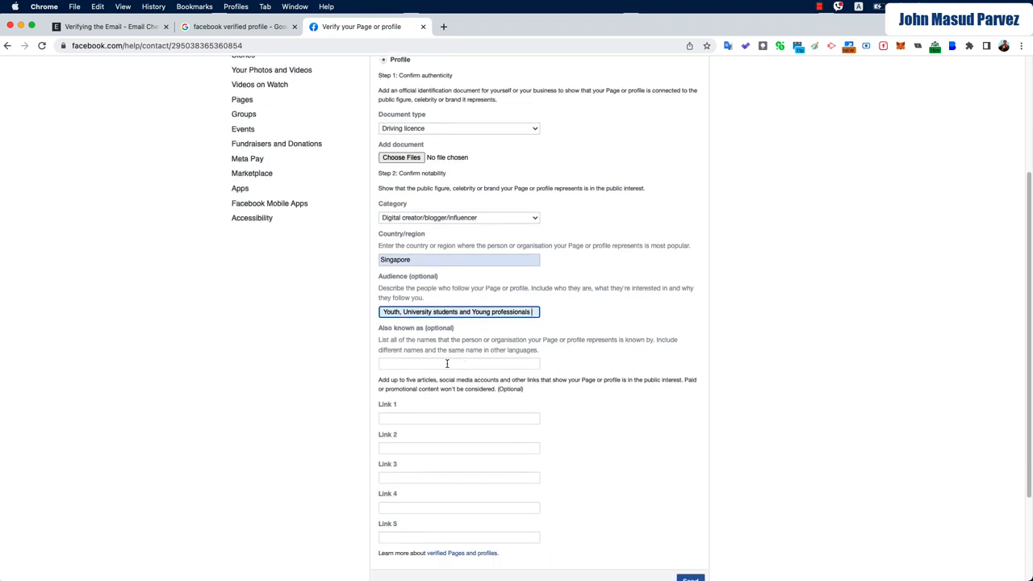
{"action": "type", "text": "John Masud Parvez"}
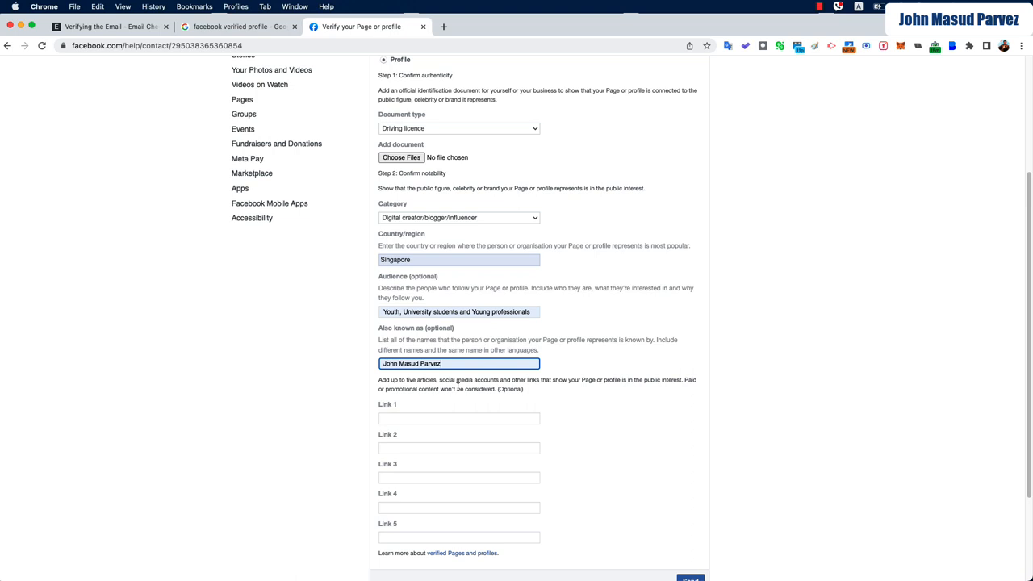
{"action": "scroll", "scroll_direction": "down", "scroll_amount": 3}
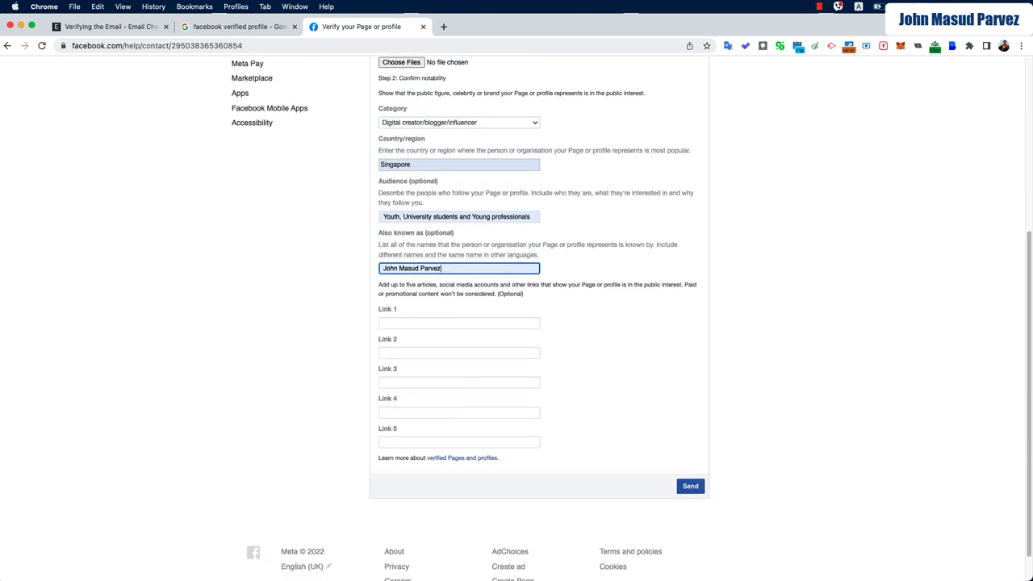
{"action": "mouse_move", "coordinate": [575, 368]}
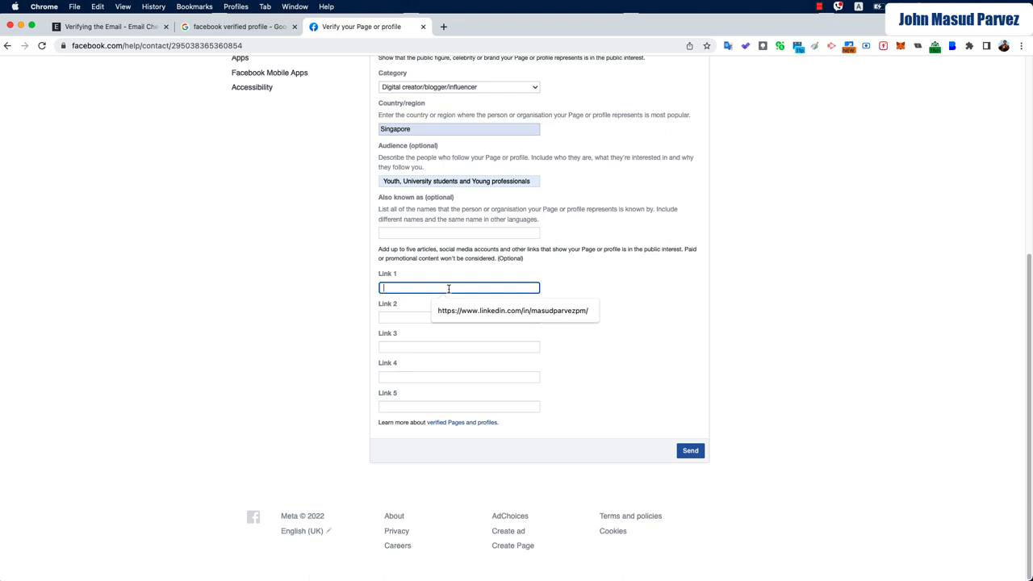
Fill Link 1 with the LinkedIn profile URL and Link 2 with the health-revolution.org address.
{"action": "left_click", "coordinate": [515, 310]}
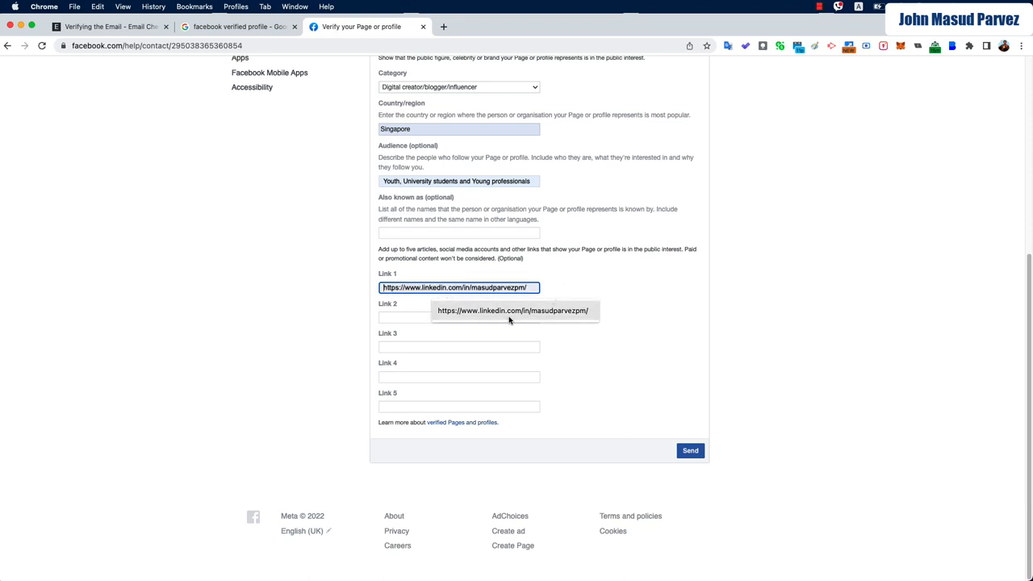
{"action": "left_click", "coordinate": [458, 316]}
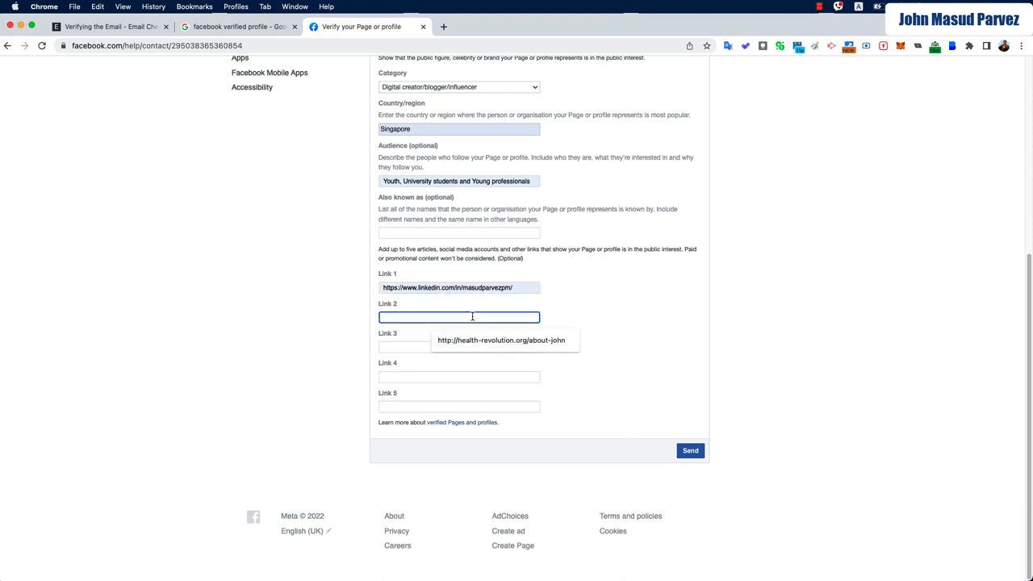
{"action": "left_click", "coordinate": [504, 339]}
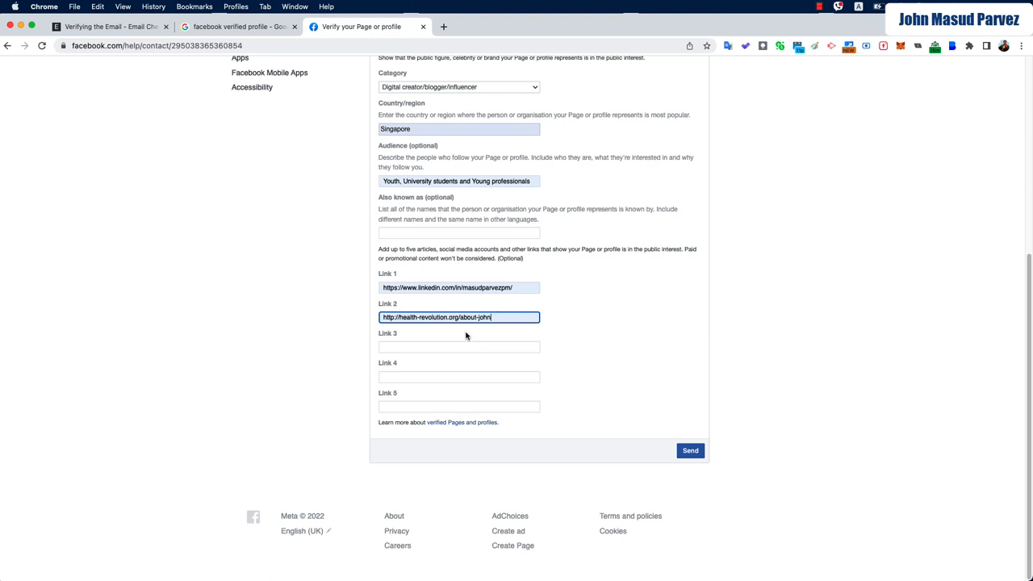
{"action": "mouse_move", "coordinate": [620, 352]}
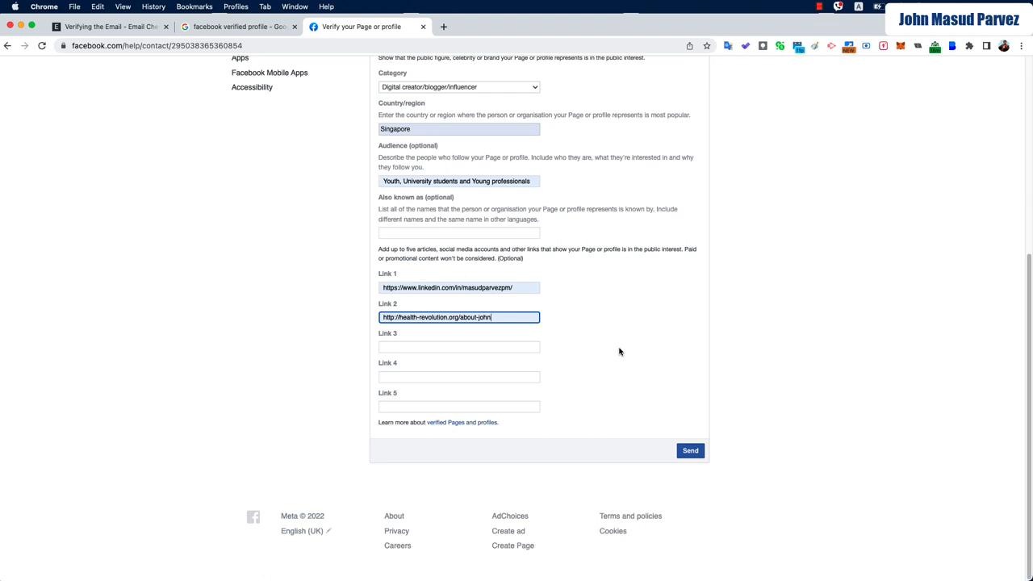
{"action": "left_click", "coordinate": [589, 364]}
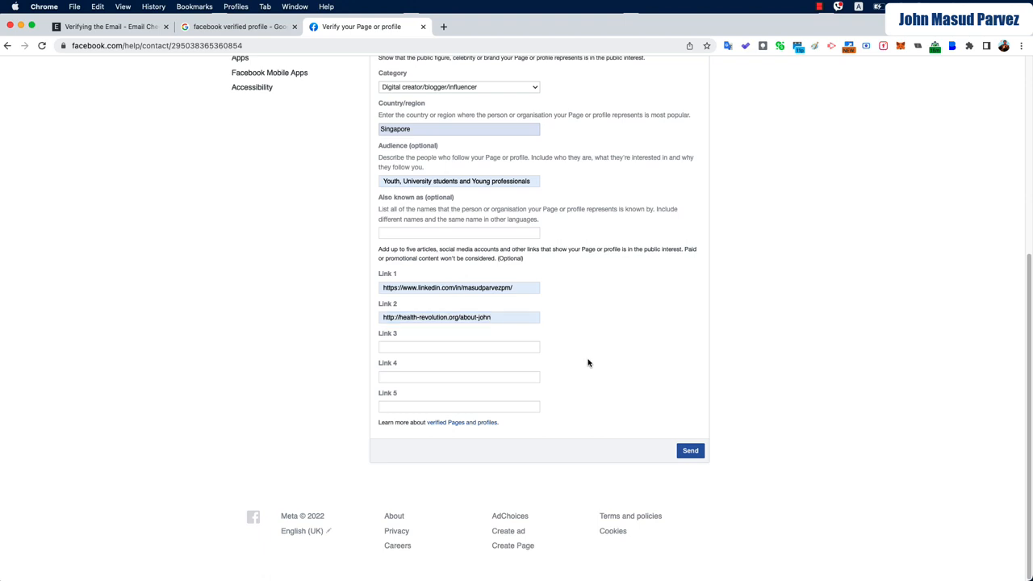
{"action": "mouse_move", "coordinate": [594, 345]}
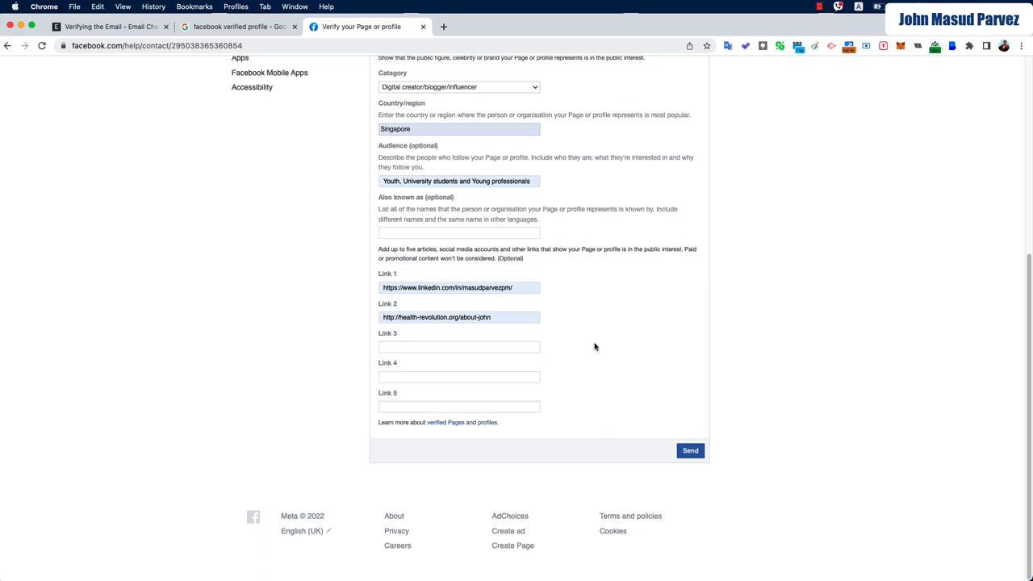
{"action": "mouse_move", "coordinate": [597, 355]}
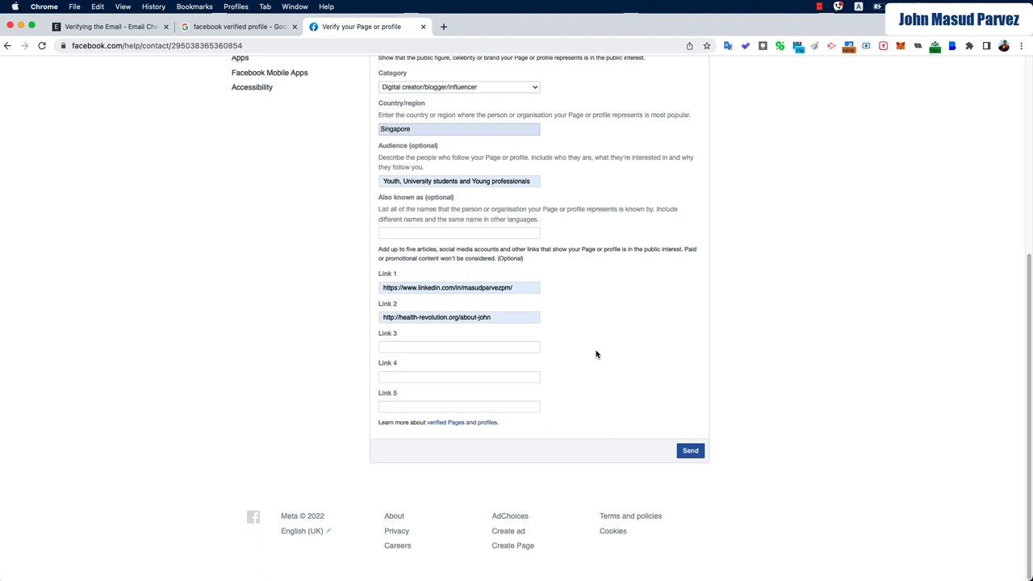
{"action": "mouse_move", "coordinate": [594, 365]}
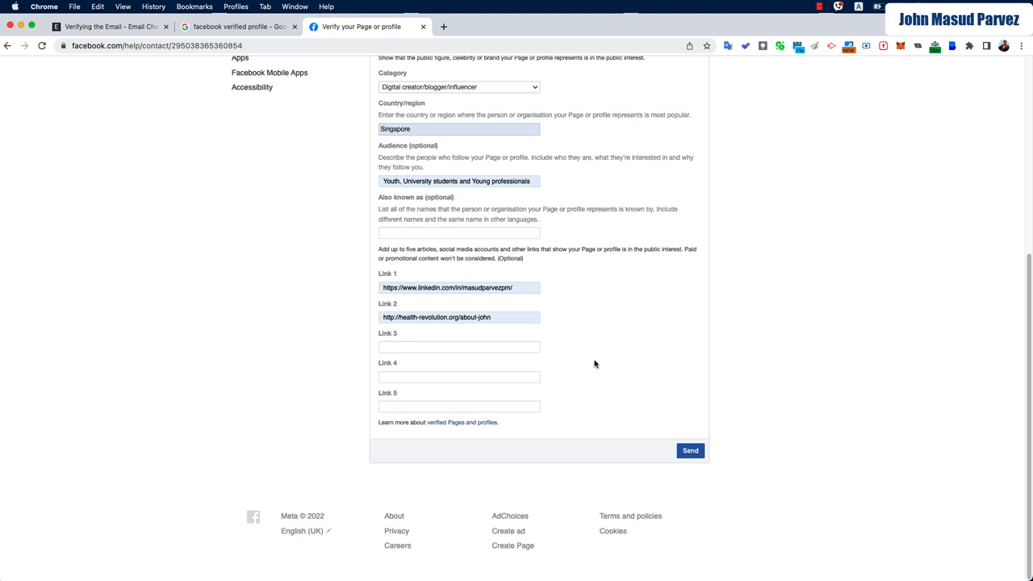
{"action": "mouse_move", "coordinate": [632, 377]}
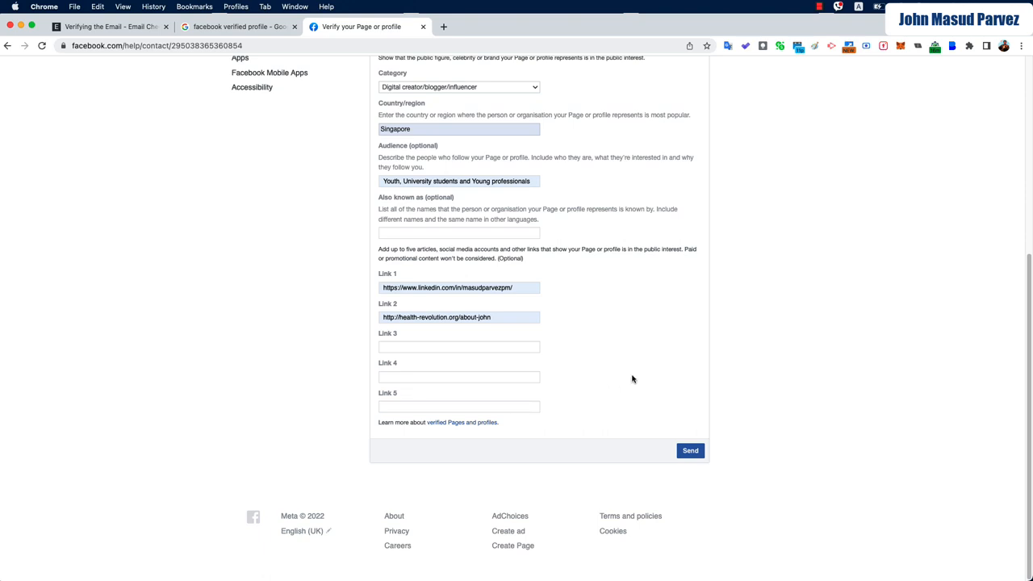
{"action": "mouse_move", "coordinate": [589, 386]}
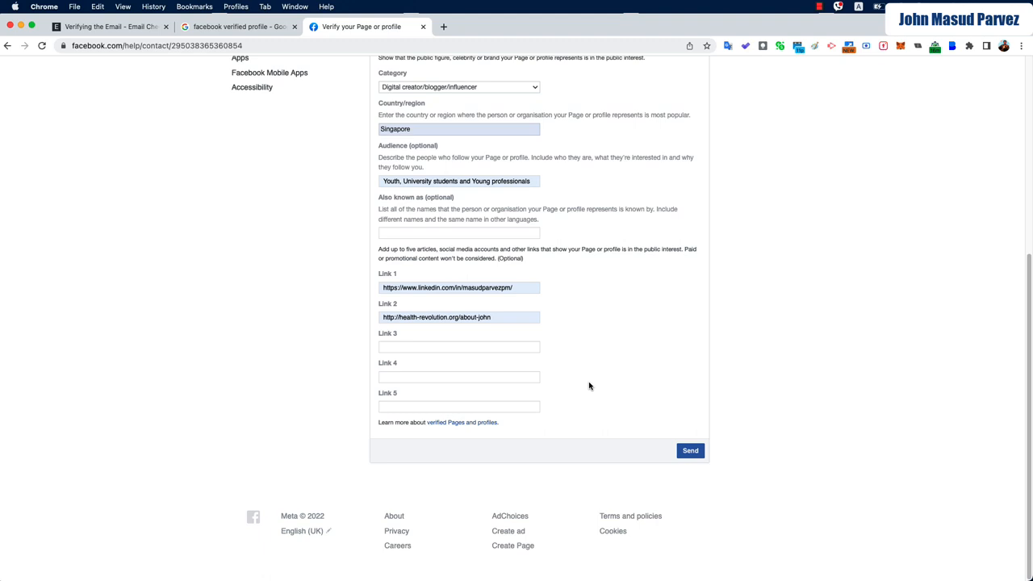
{"action": "mouse_move", "coordinate": [562, 441]}
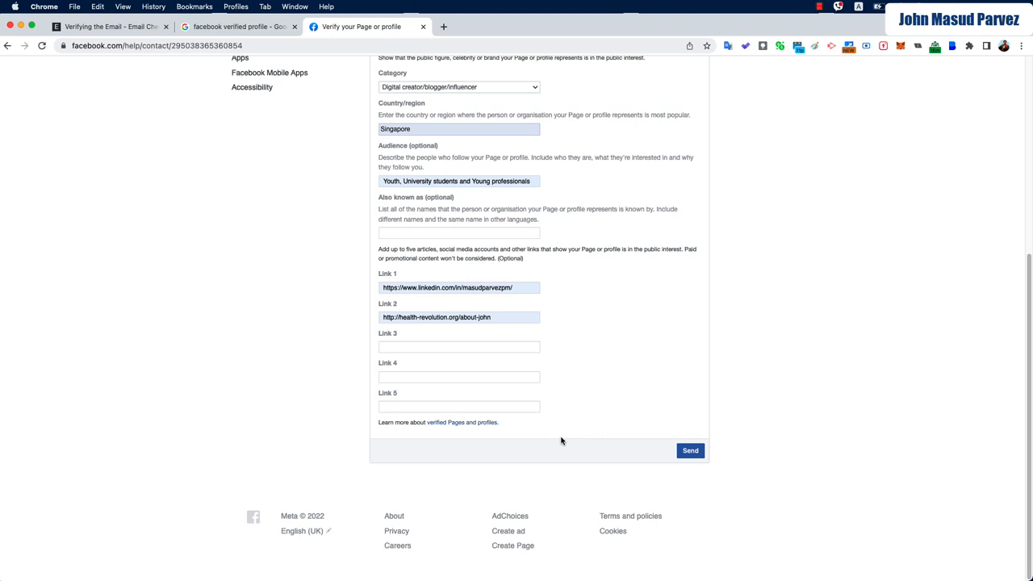
{"action": "left_click", "coordinate": [458, 406]}
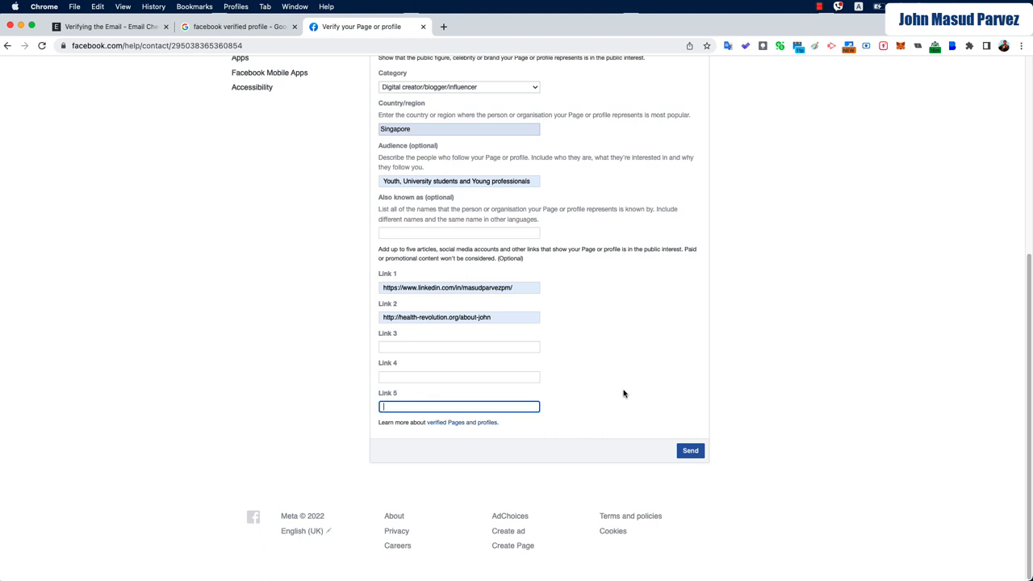
{"action": "mouse_move", "coordinate": [598, 468]}
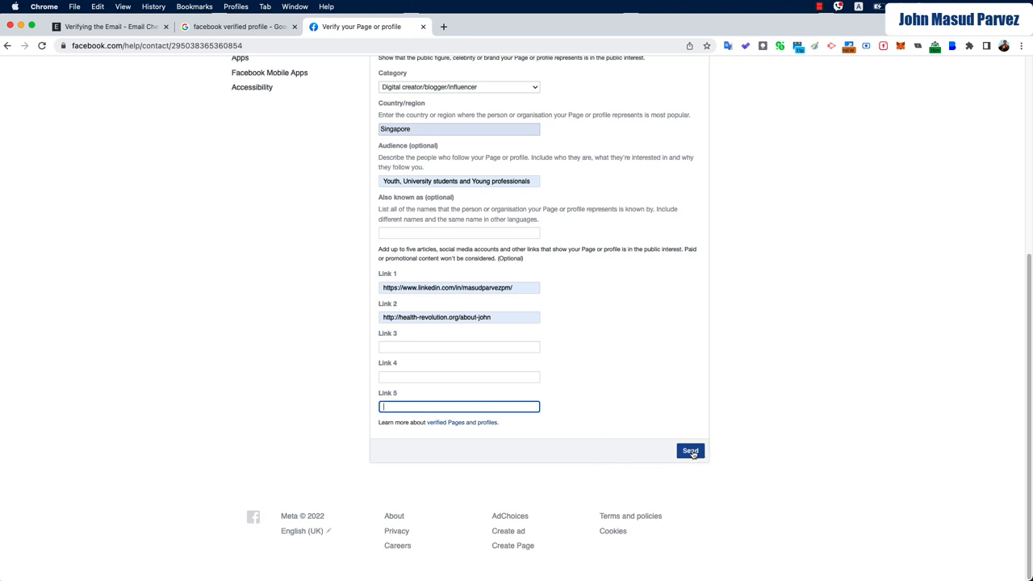
{"action": "mouse_move", "coordinate": [759, 438]}
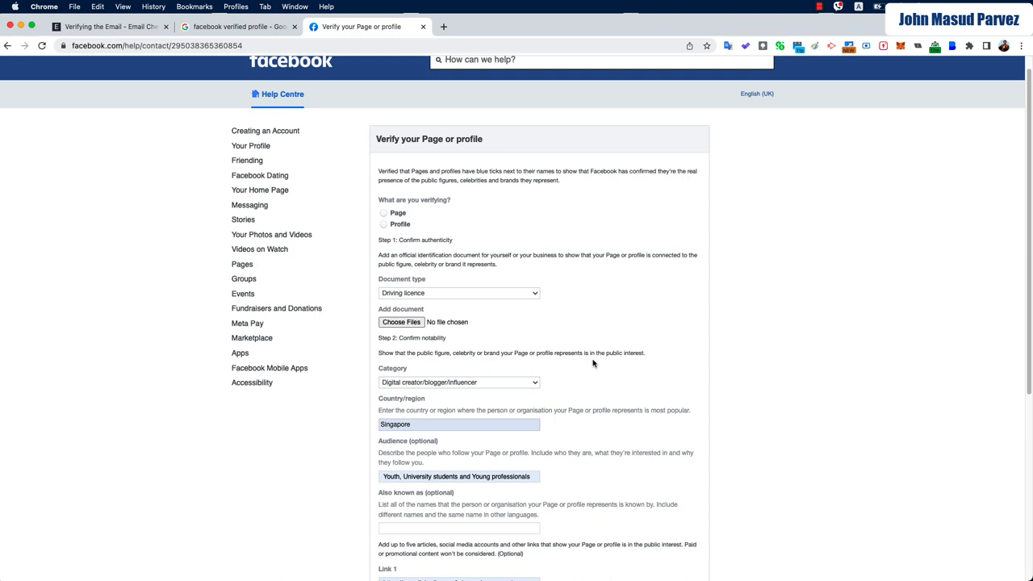
{"action": "left_click", "coordinate": [384, 225]}
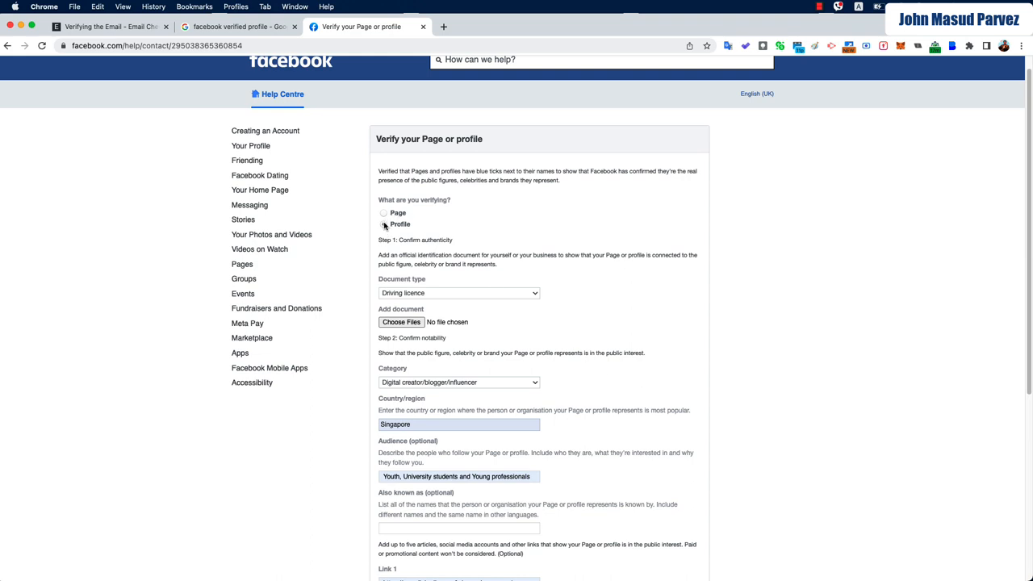
{"action": "left_click", "coordinate": [384, 222]}
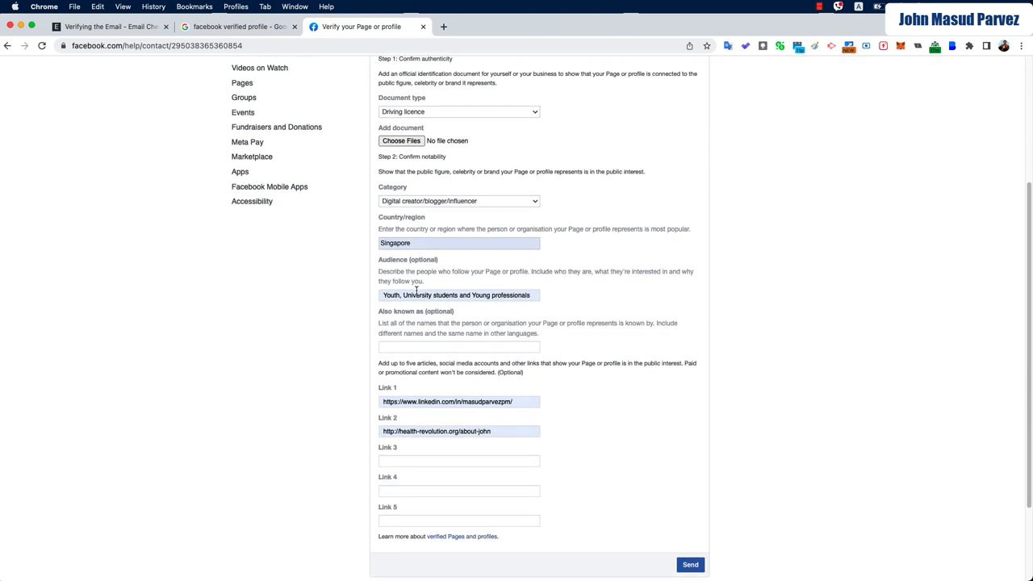
{"action": "scroll", "scroll_direction": "down", "scroll_amount": 3}
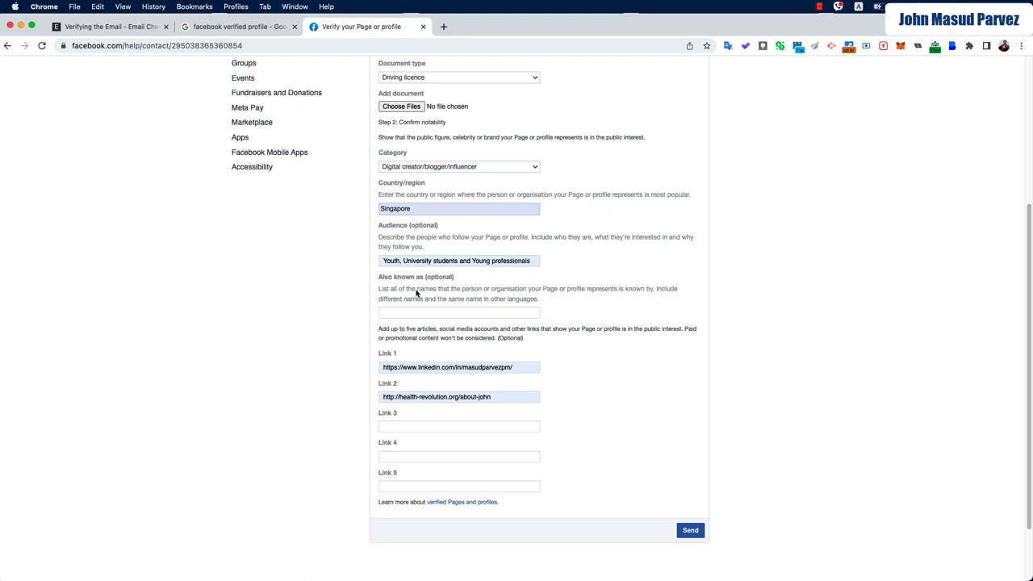
{"action": "scroll", "scroll_direction": "down", "scroll_amount": 3}
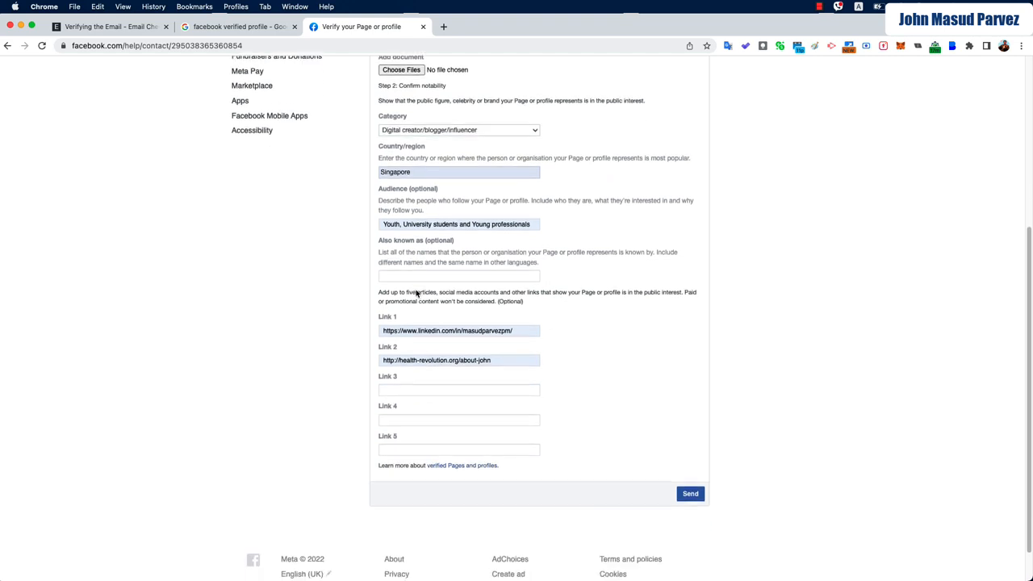
{"action": "scroll", "scroll_direction": "down", "scroll_amount": 3}
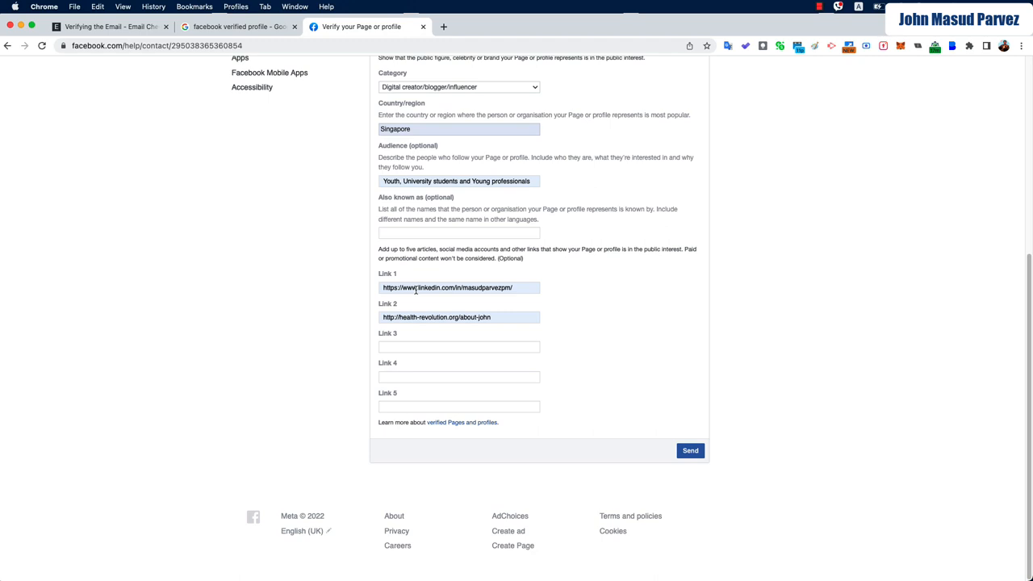